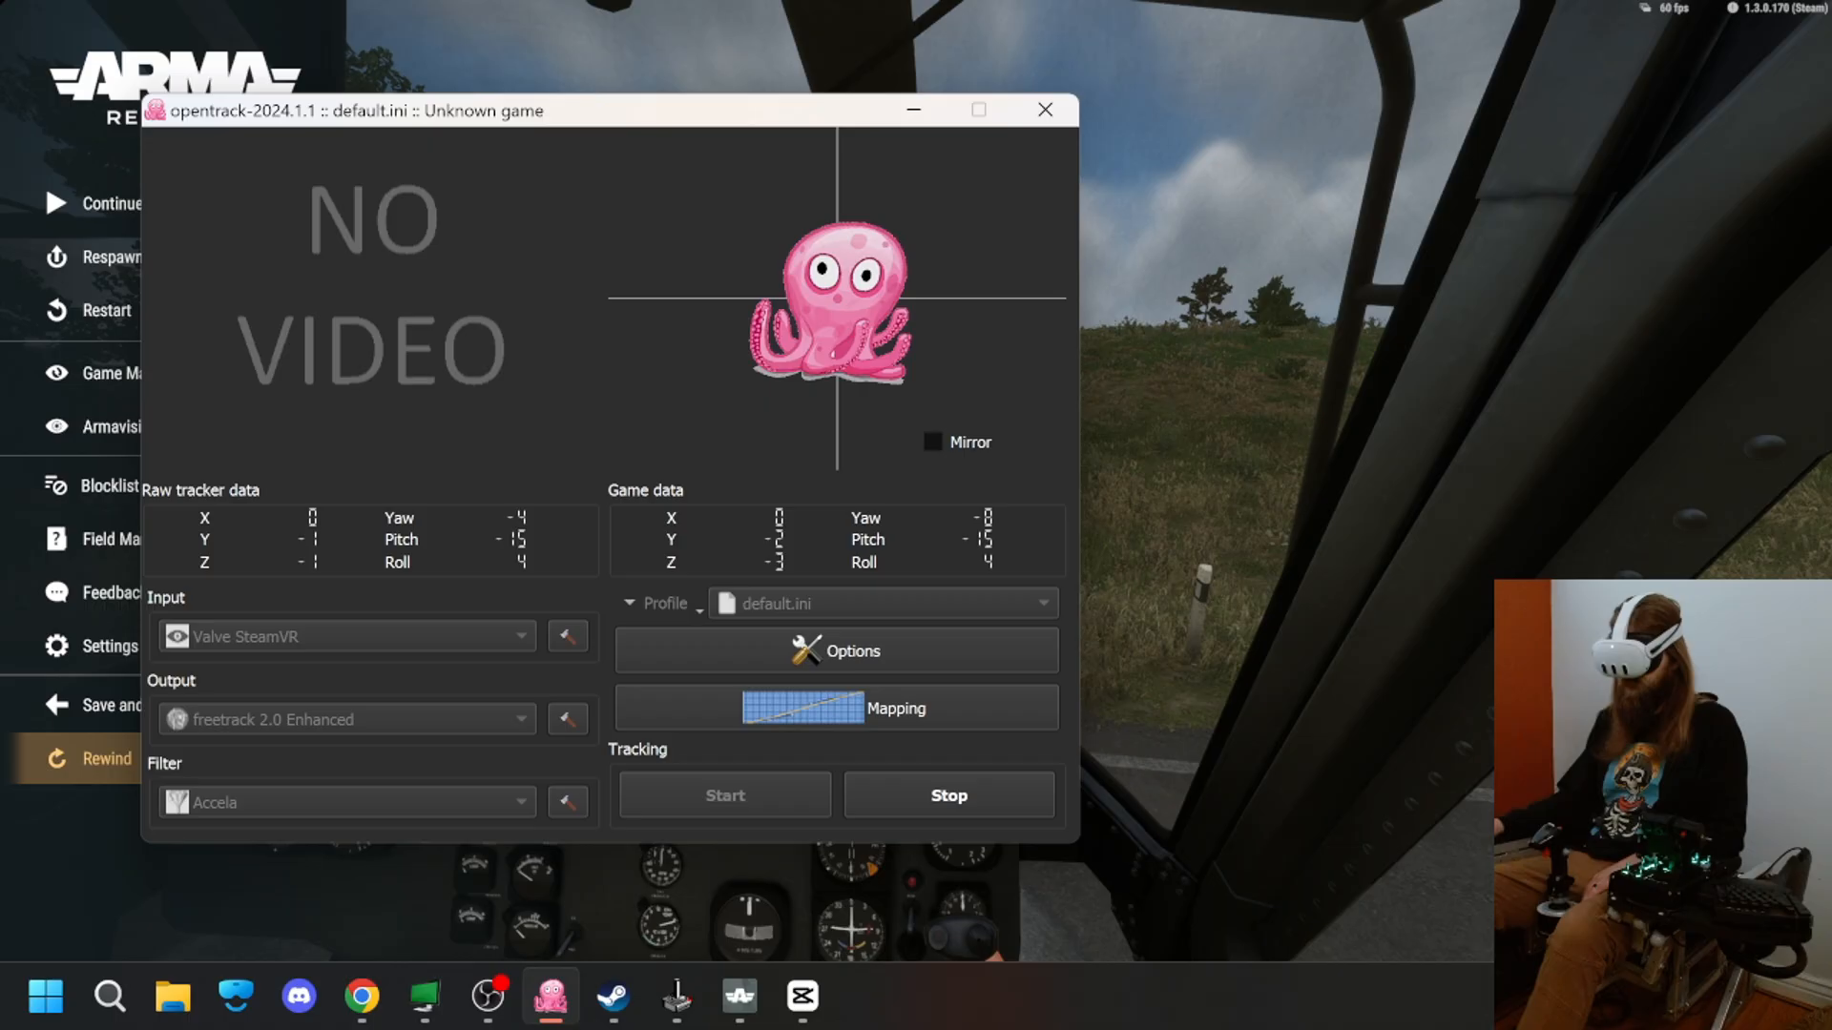
# Bring the browser with the opentrack GitHub project page to the front.
pyautogui.click(1043, 109)
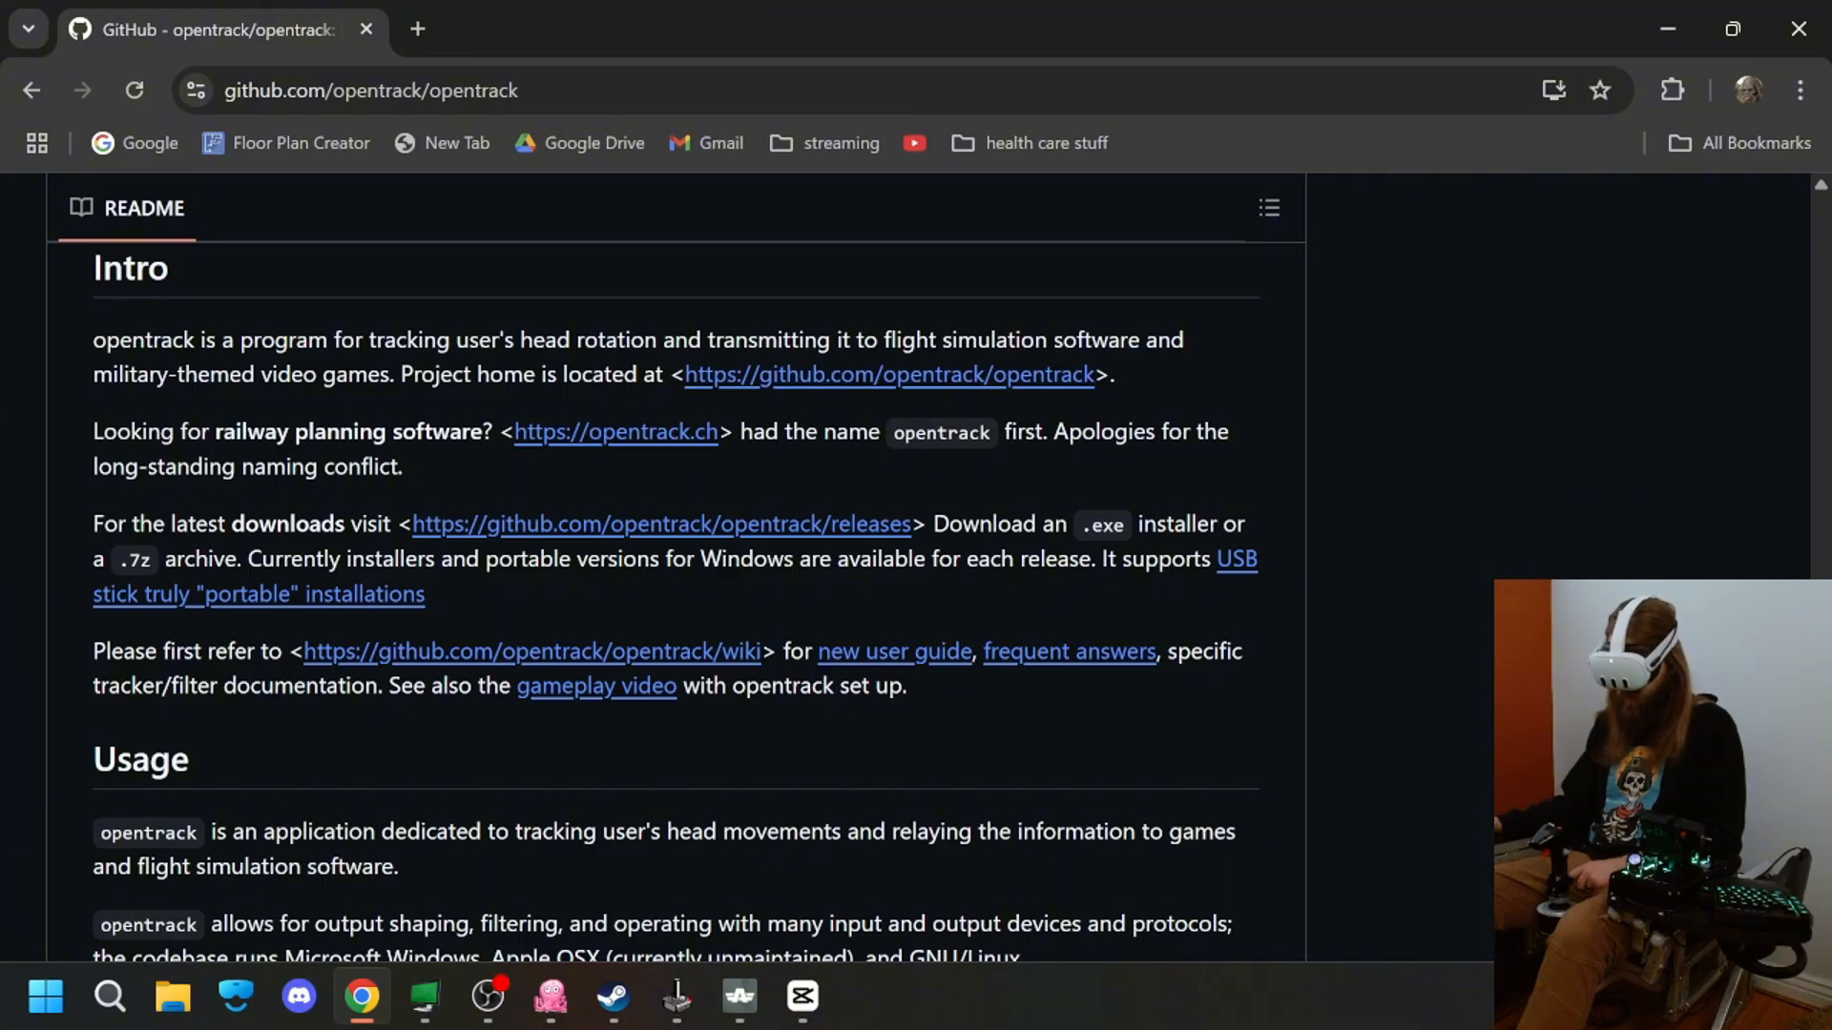
# Bring the opentrack tracker window back in front of the browser.
pyautogui.click(547, 998)
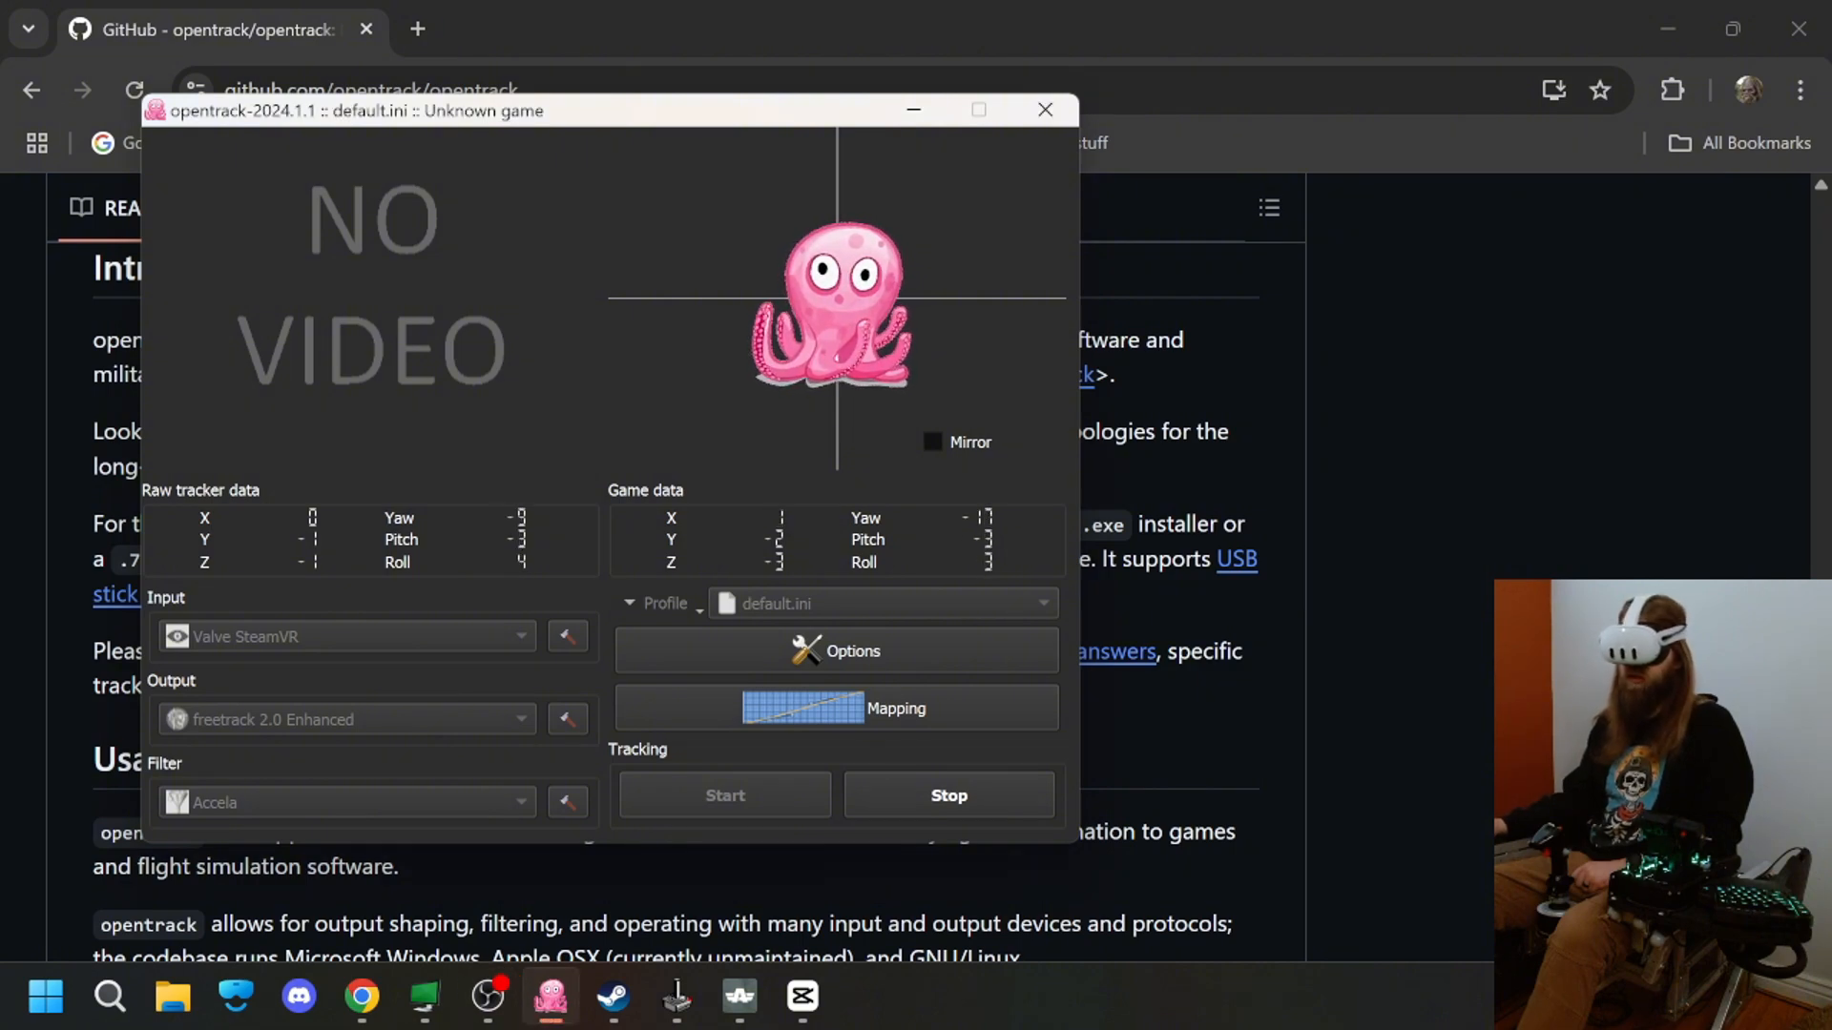
# Stop head tracking so tracker and game data read zero.
pyautogui.click(345, 635)
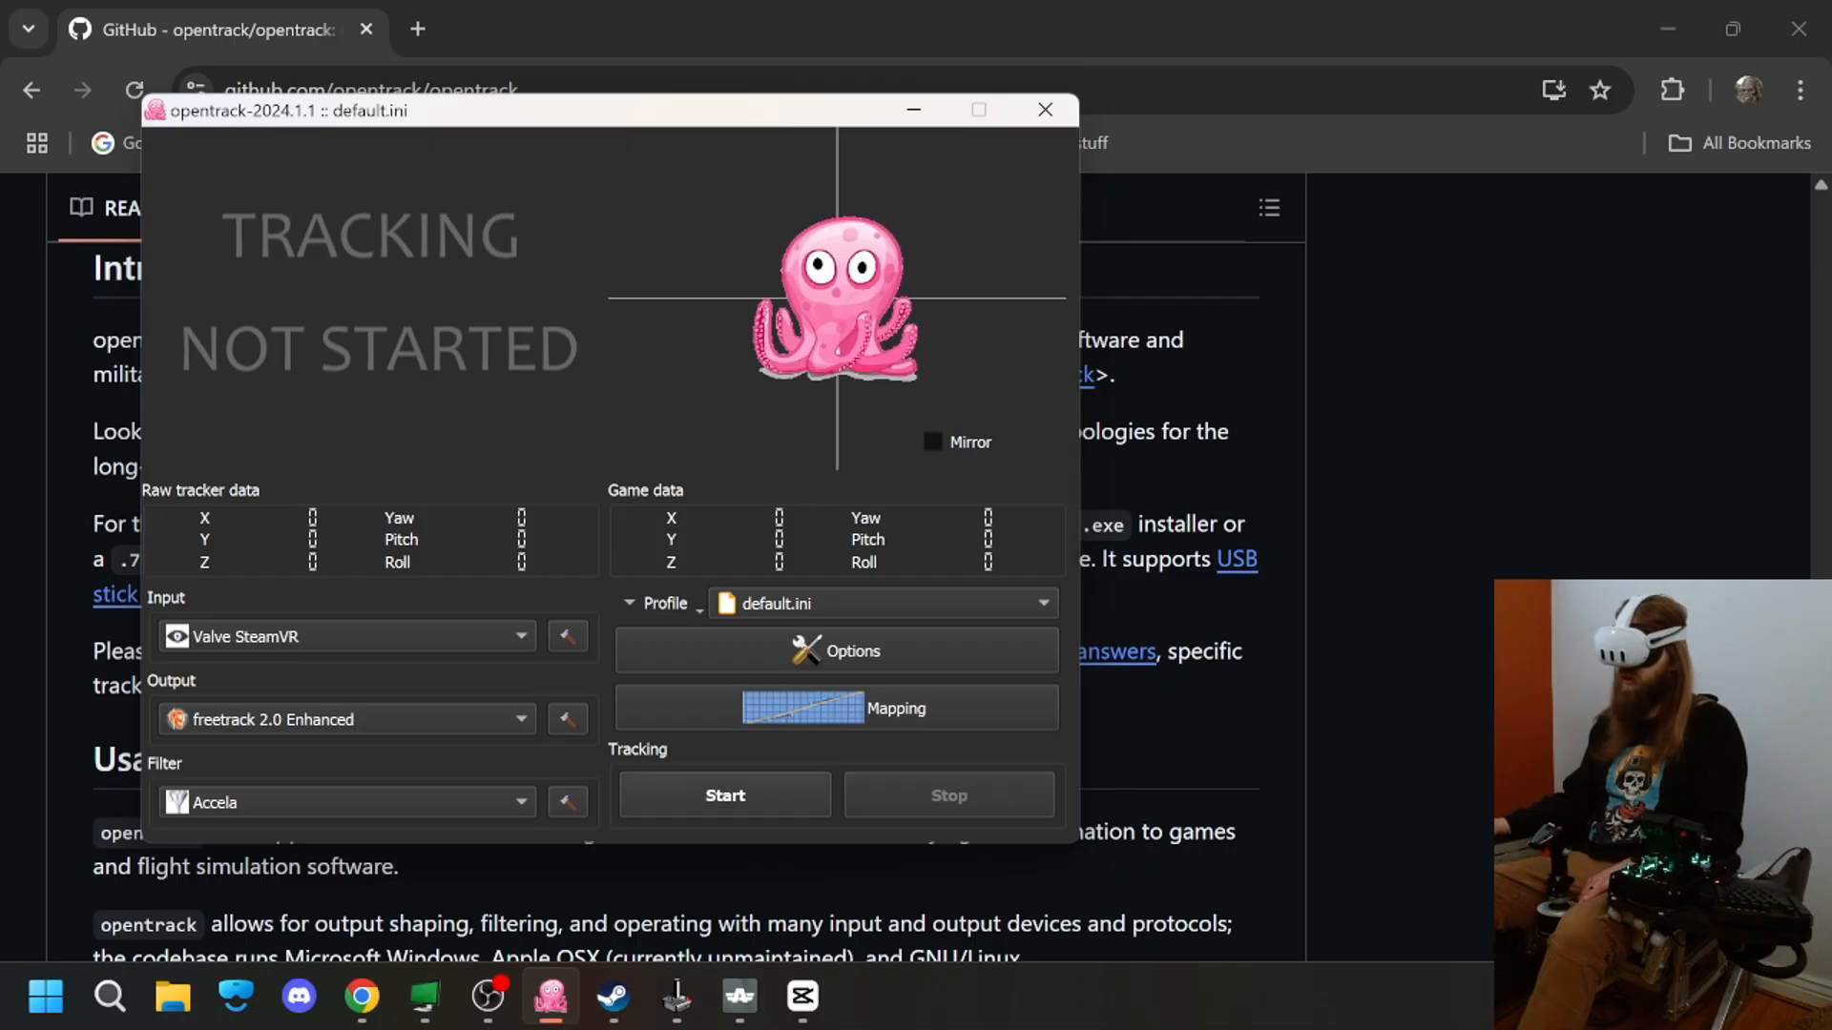
# Start head tracking again so SteamVR data feeds the freetrack output.
pyautogui.click(723, 794)
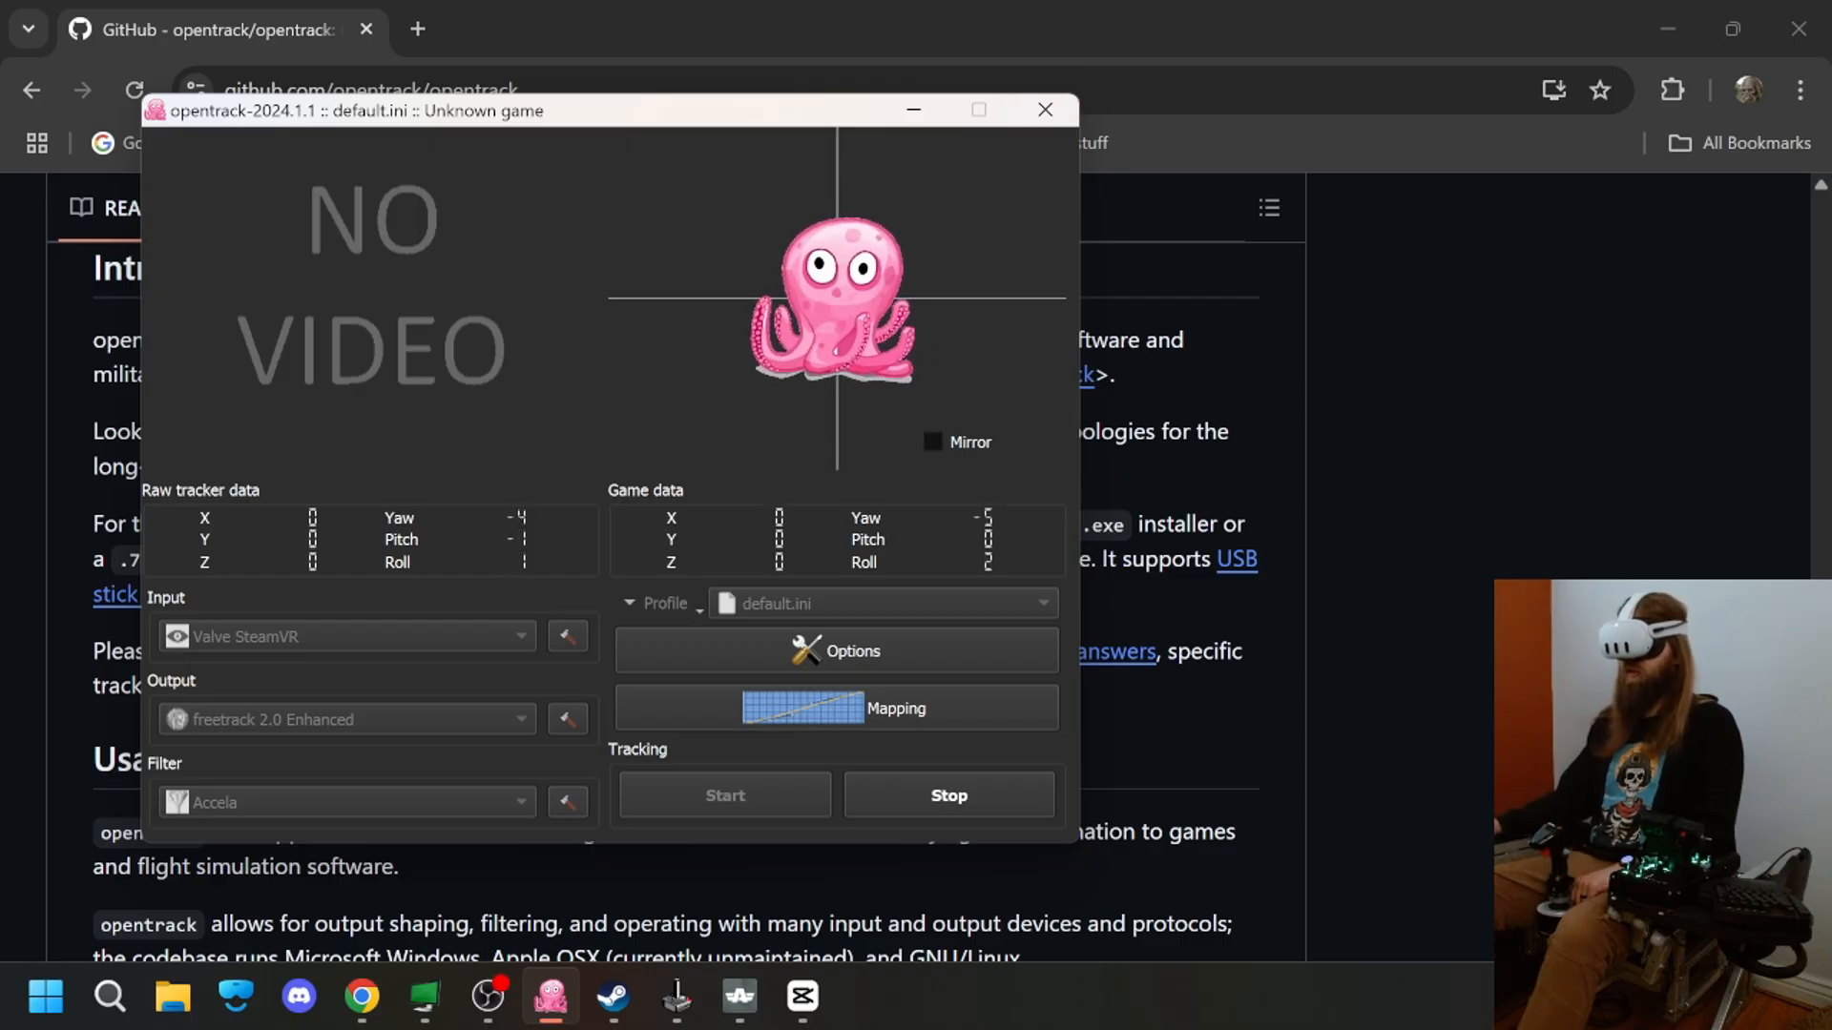
# Bind Center, Toggle, Start and Stop tracking to joystick buttons 14, 25, 26, 27 and accept.
pyautogui.click(834, 651)
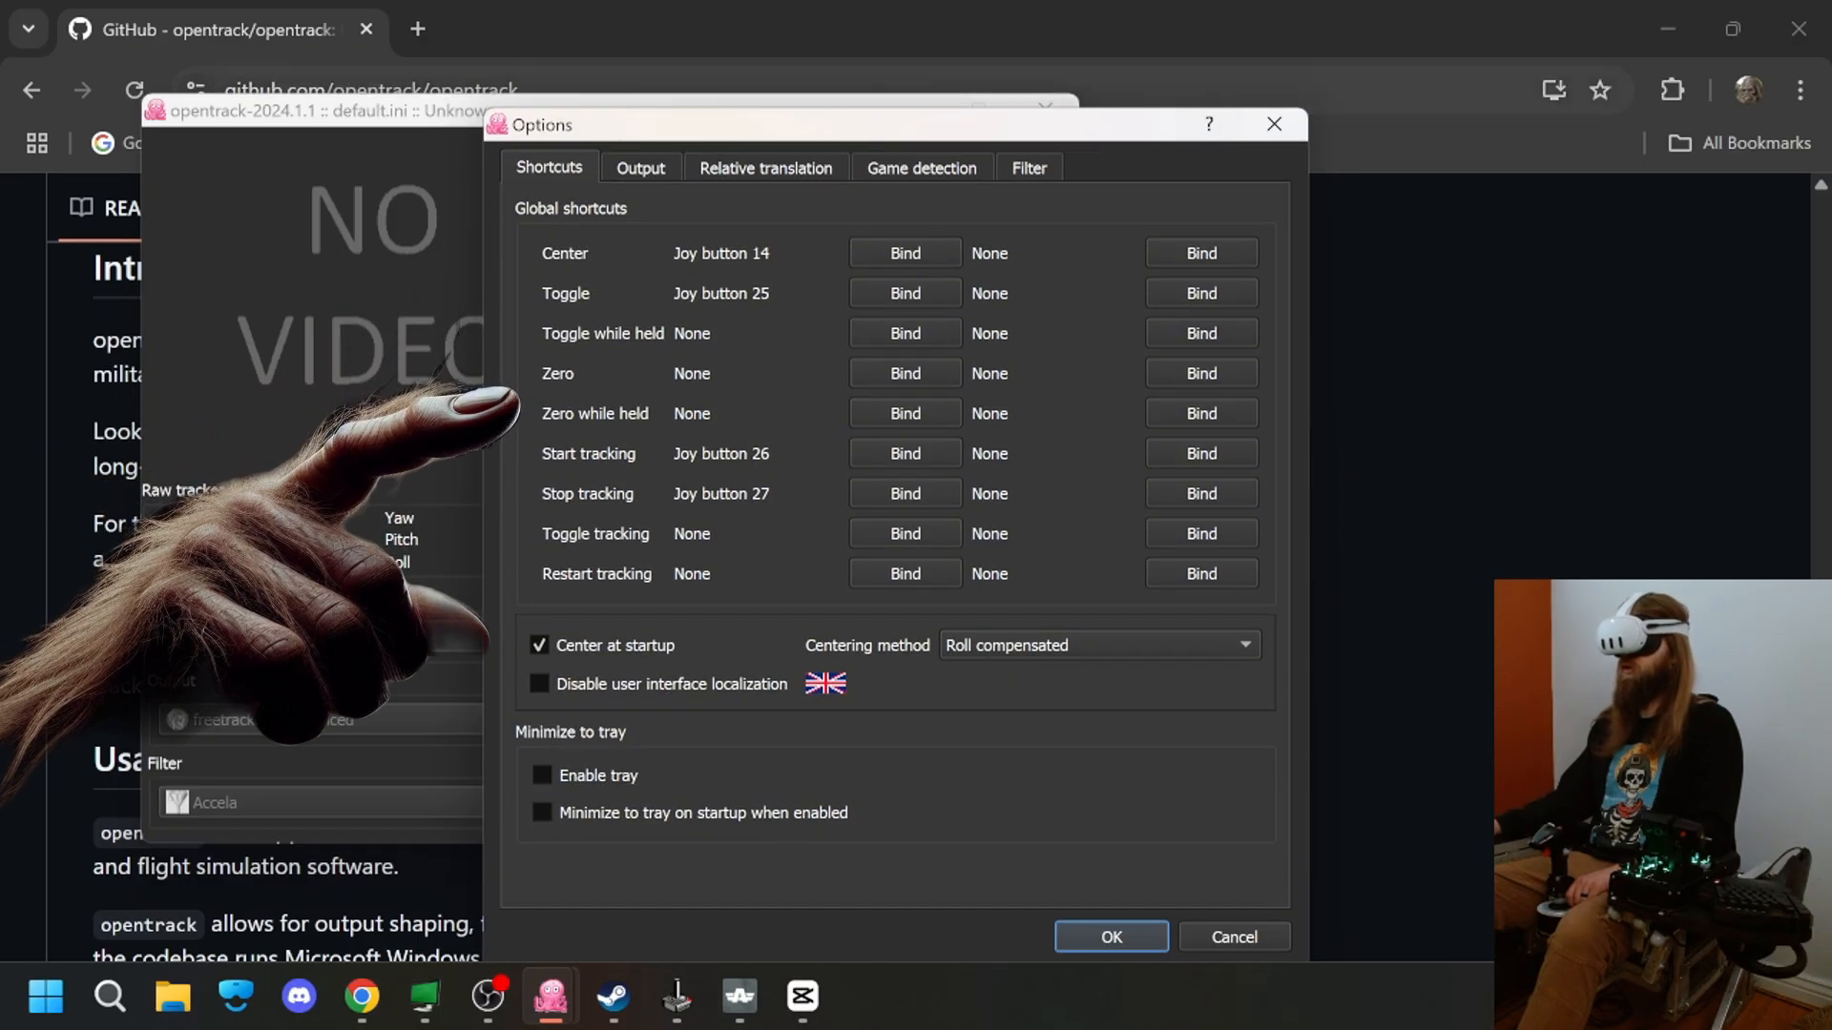
pyautogui.click(1108, 935)
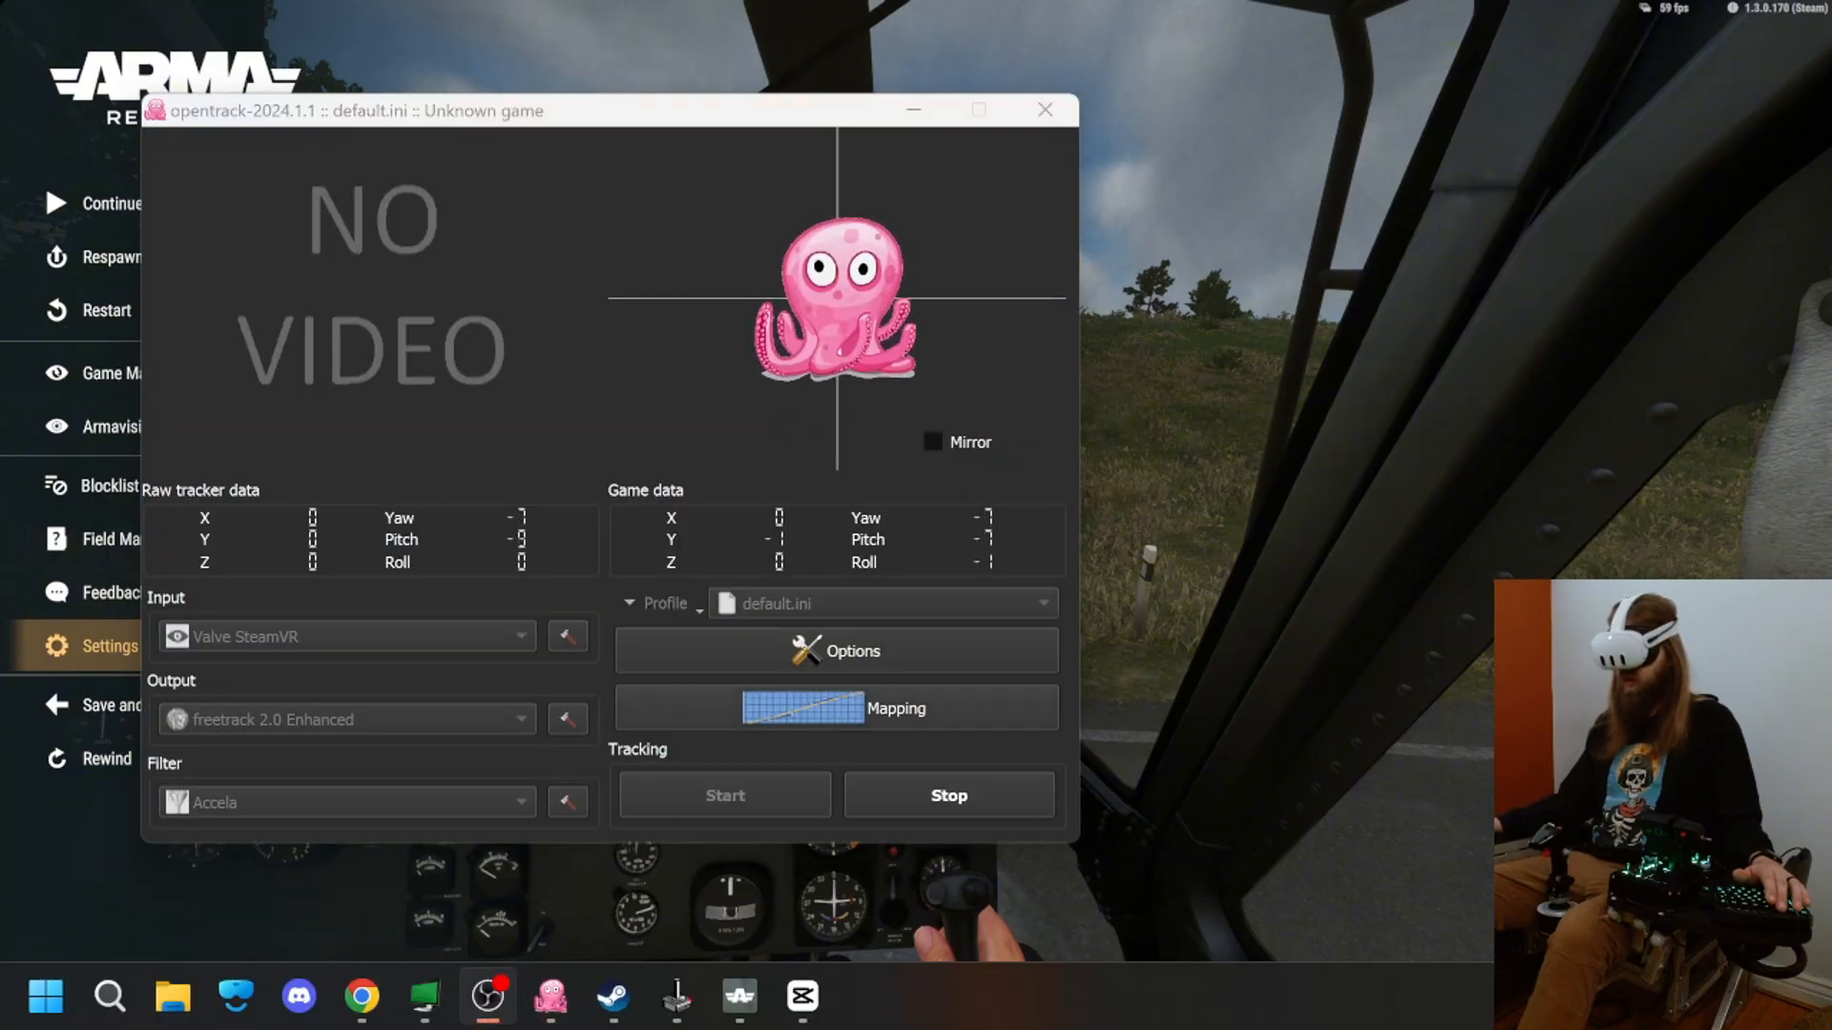
# Move the yaw curve's lower control point to about input 28, output 42.
pyautogui.click(835, 706)
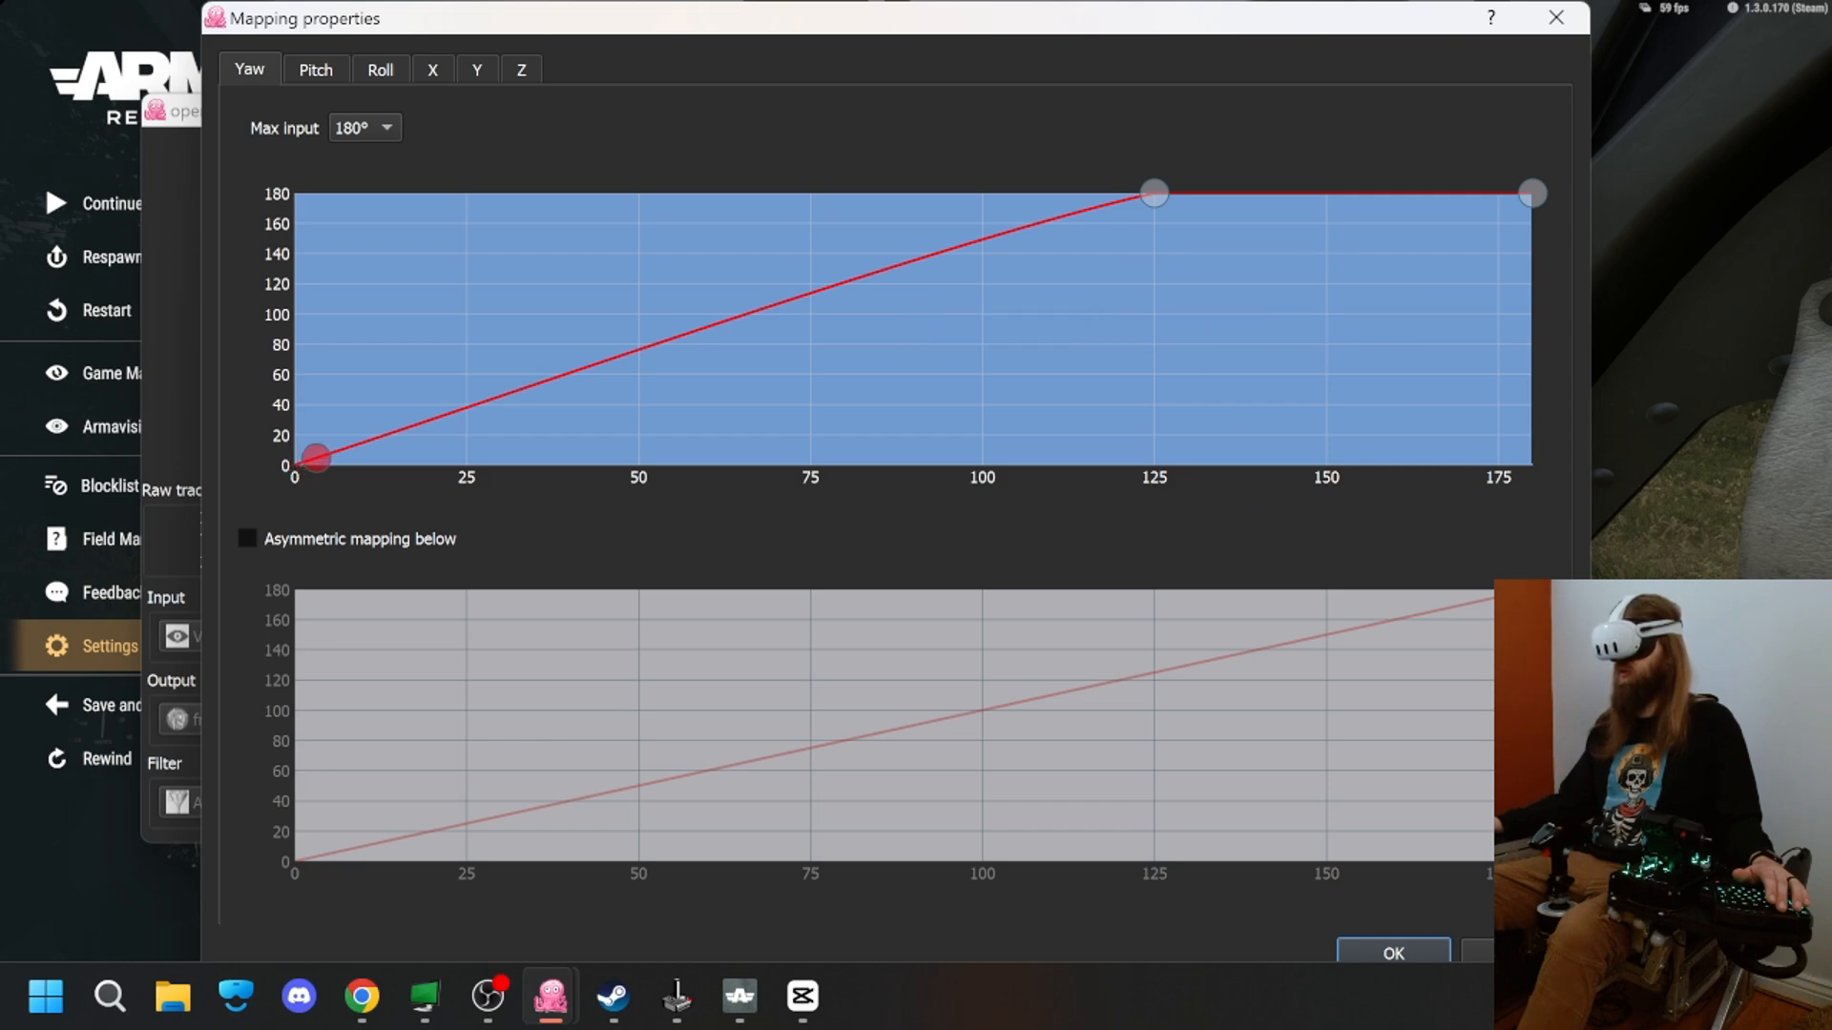
pyautogui.moveTo(317, 458); pyautogui.dragTo(347, 444)
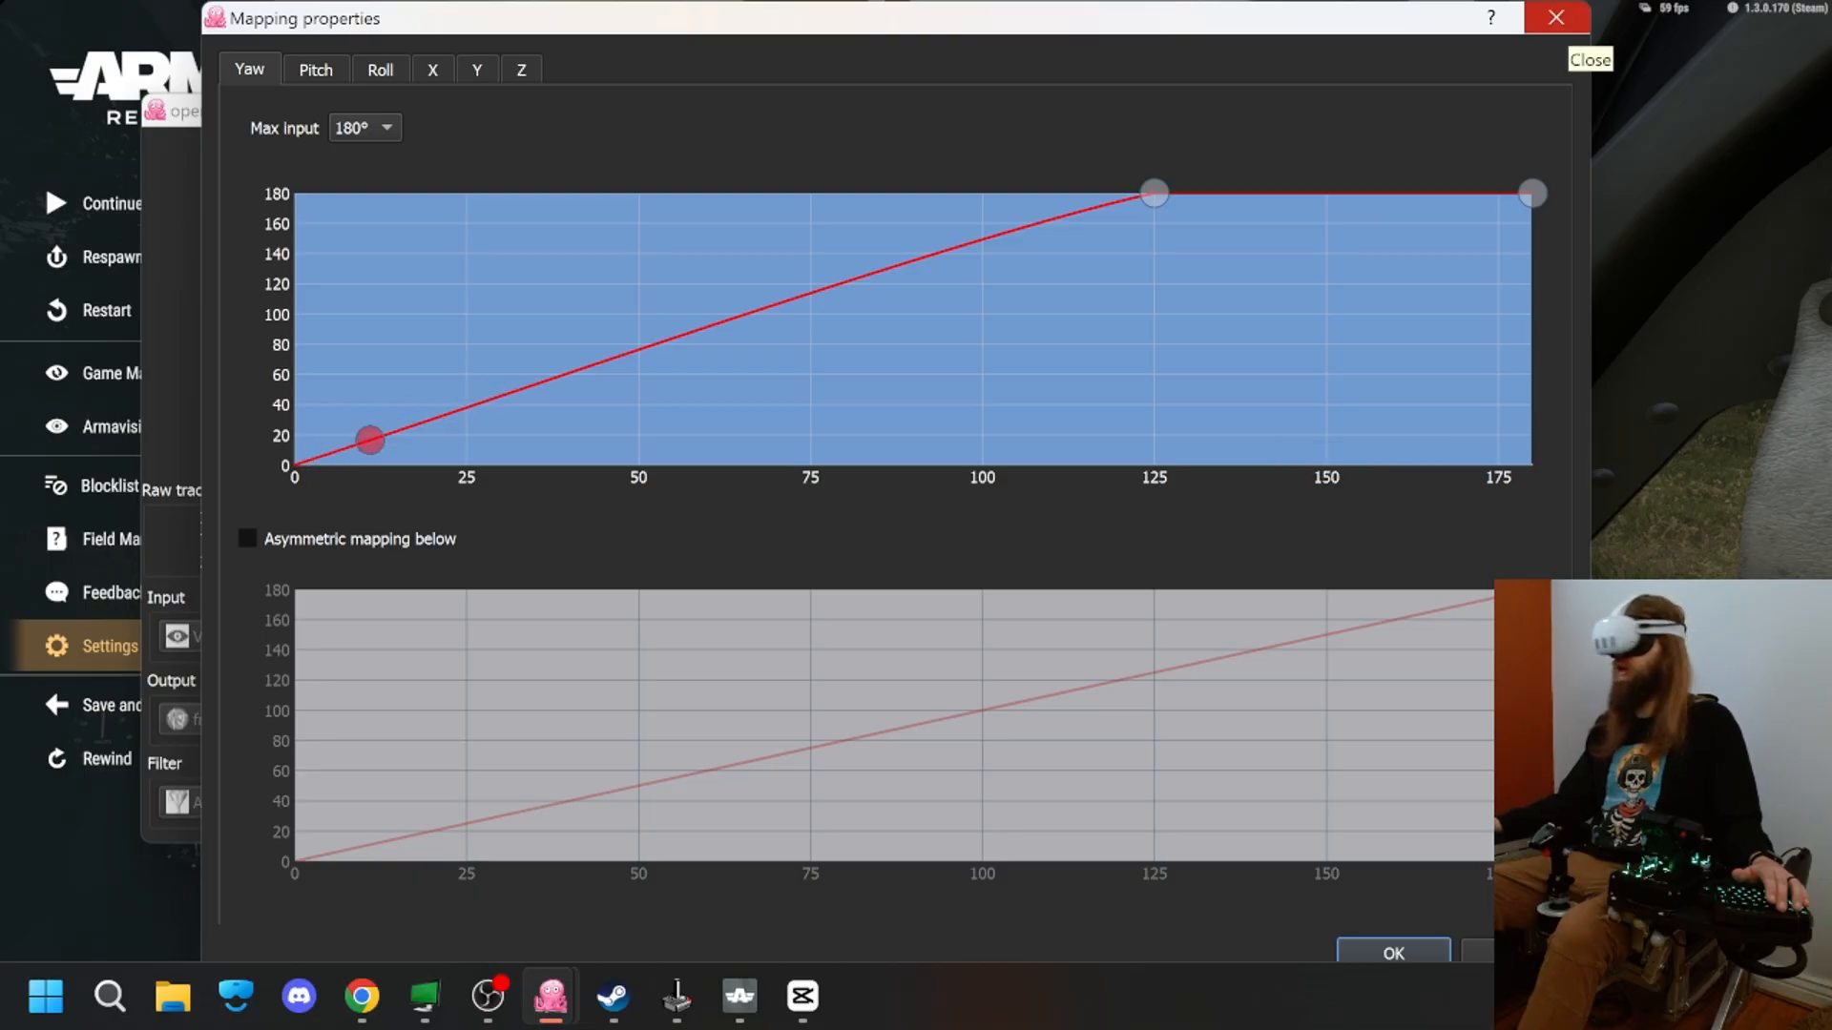
pyautogui.moveTo(368, 441); pyautogui.dragTo(486, 399)
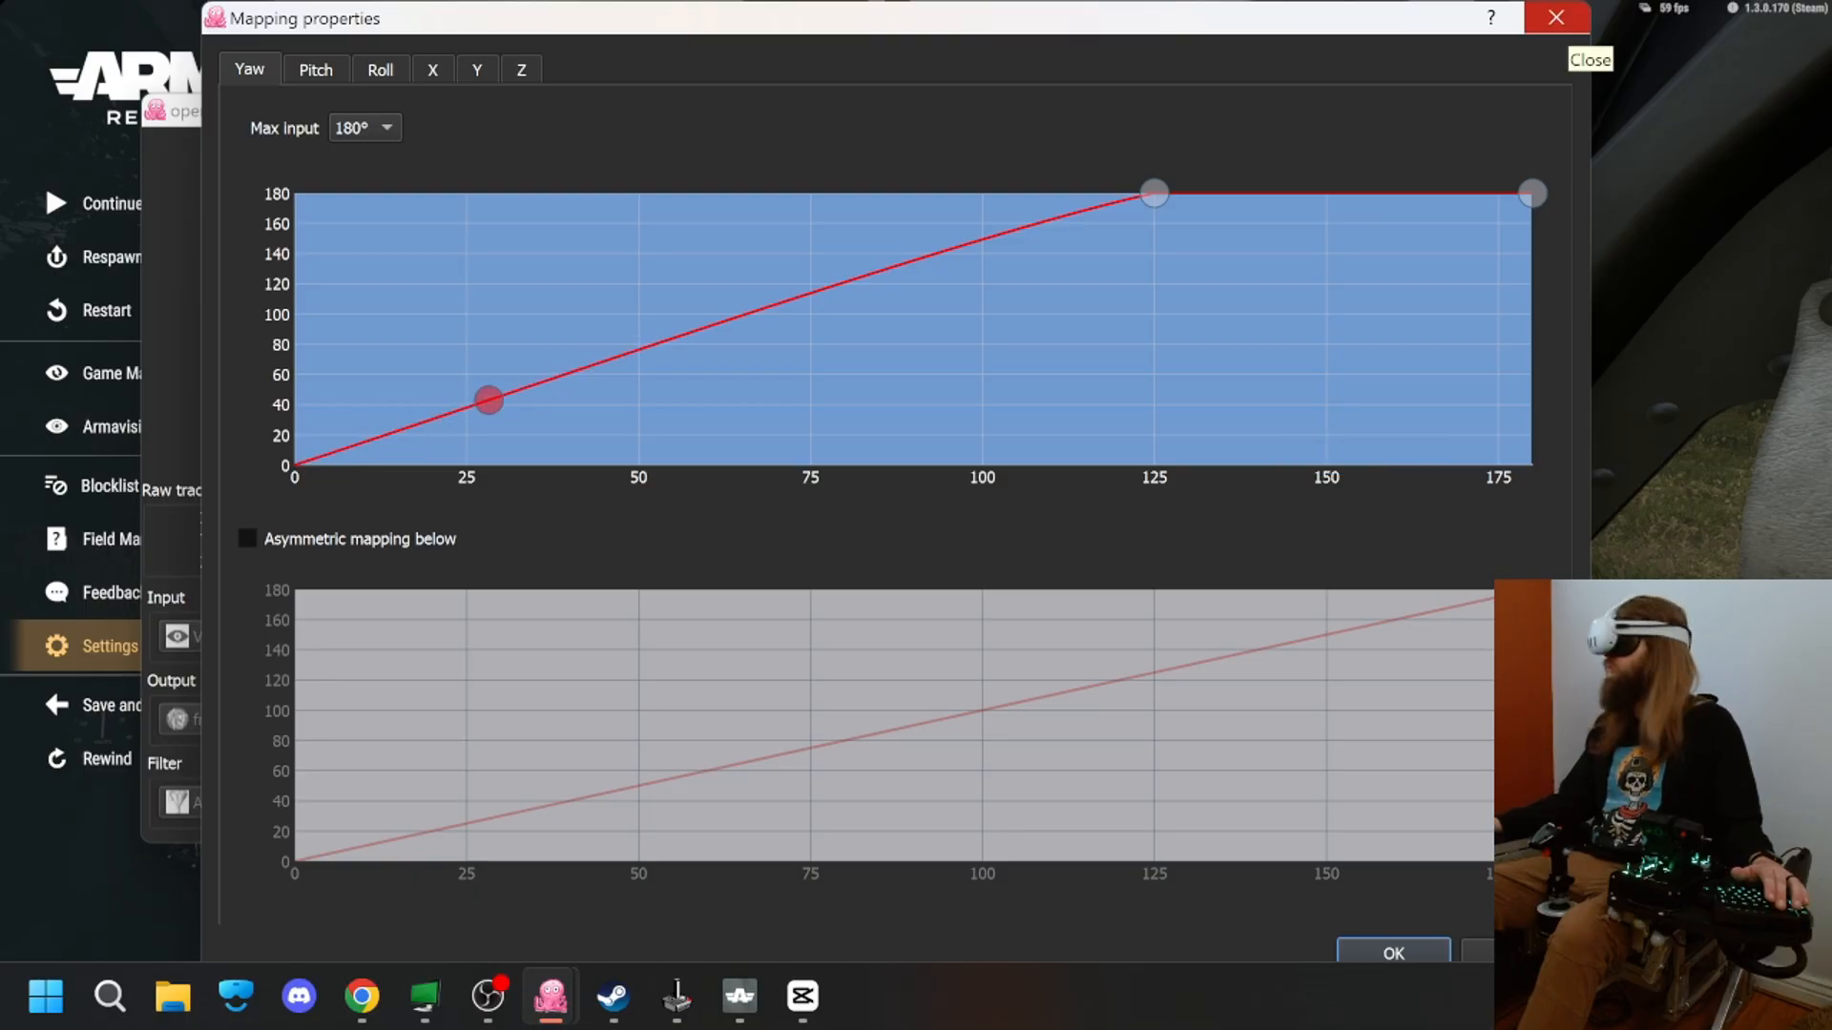